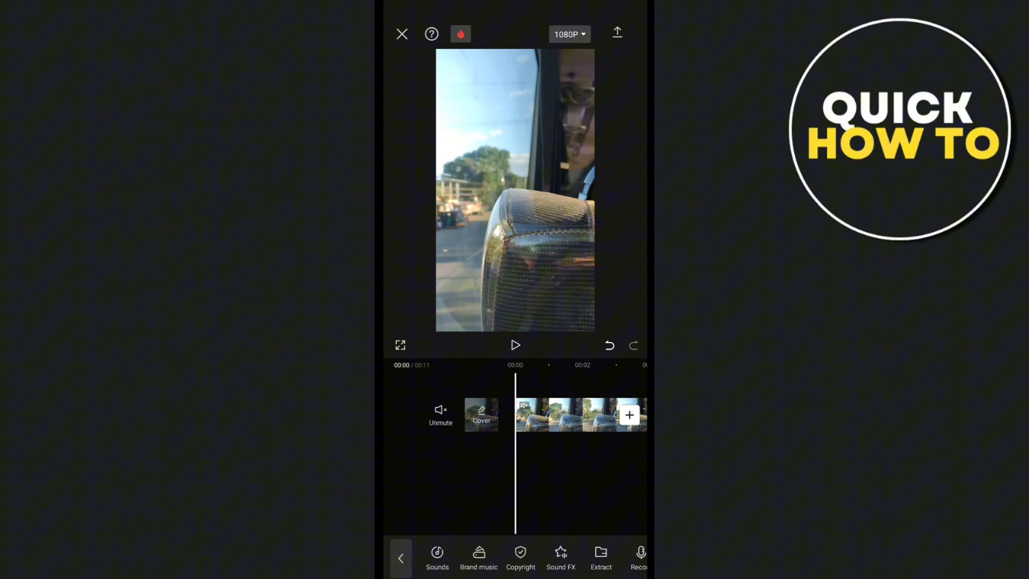
# Browse the saved extracted-audio collection in the sound library, then switch to Google search.
pyautogui.click(437, 556)
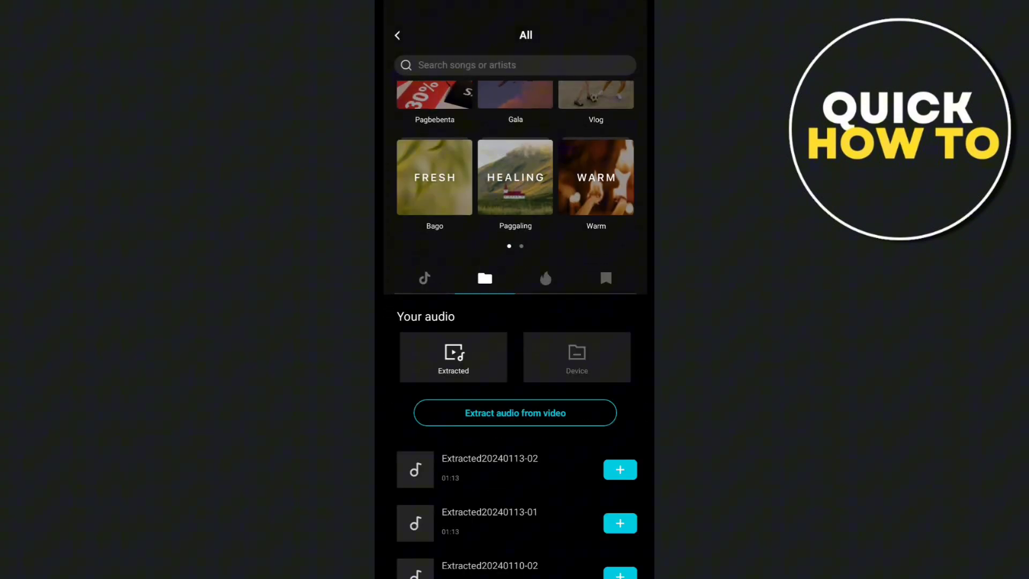
pyautogui.click(545, 278)
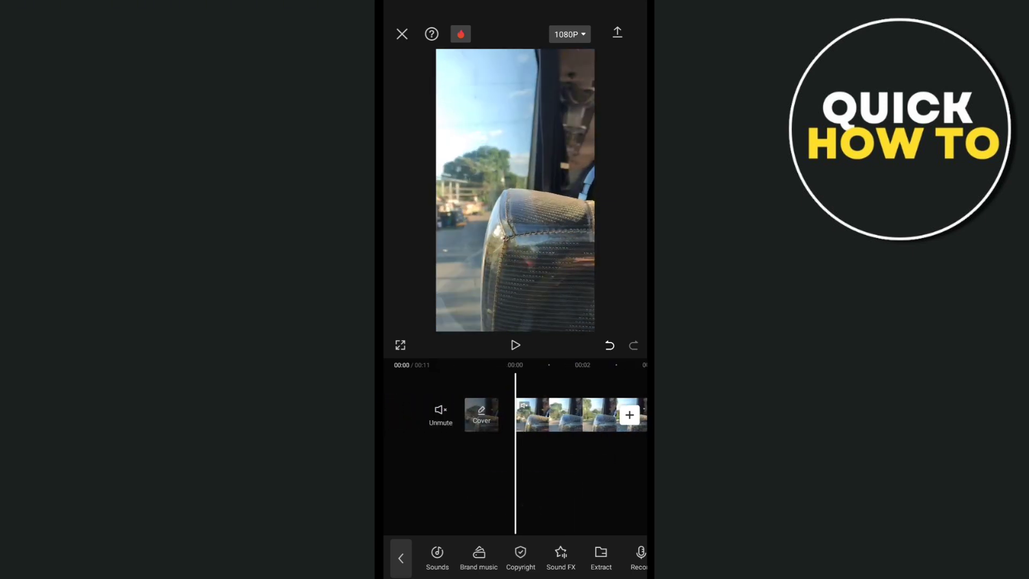
pyautogui.click(437, 557)
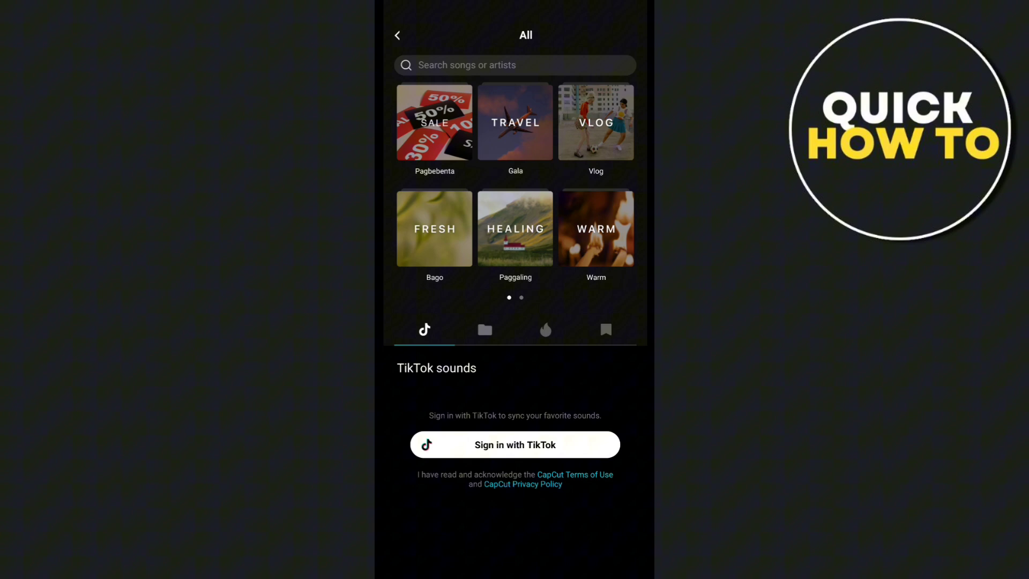
pyautogui.click(485, 330)
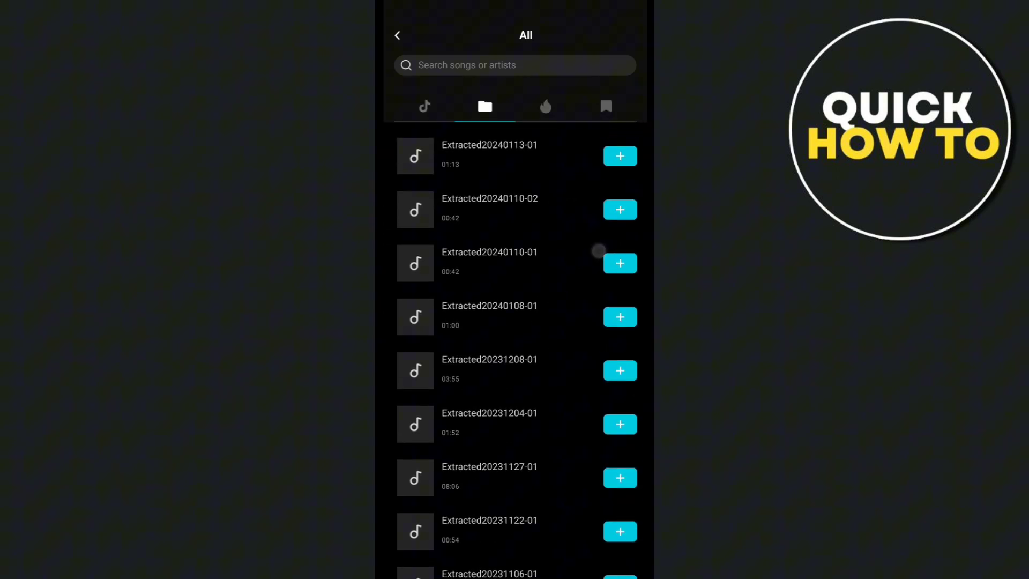
pyautogui.scroll(-3)
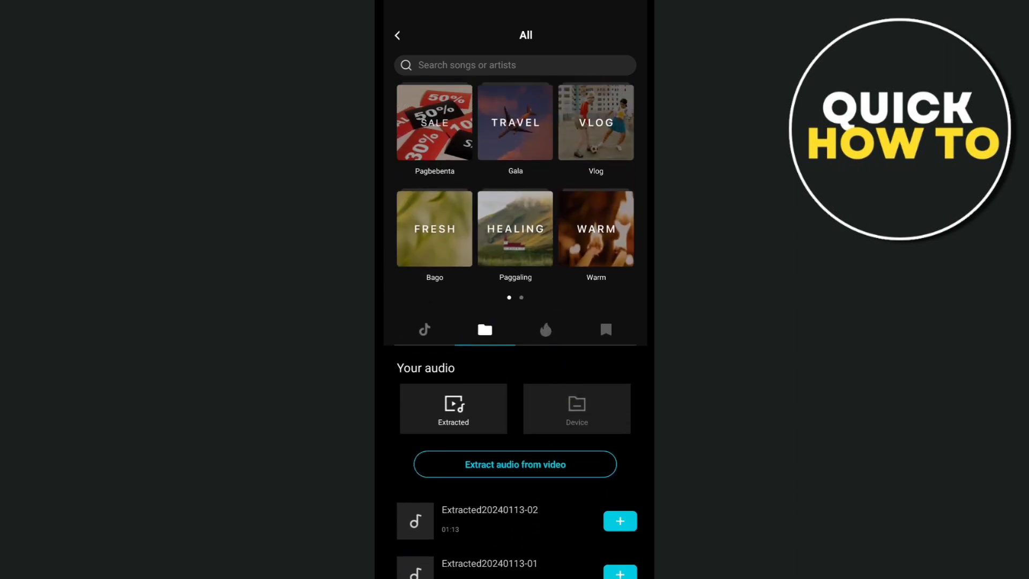
pyautogui.click(397, 35)
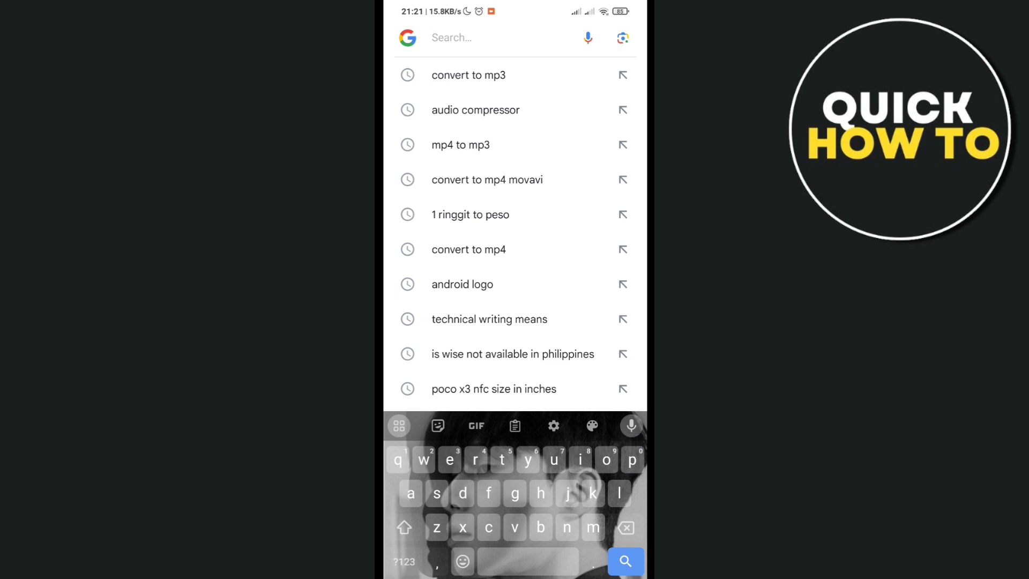
# Search Google for 'm4a to mp3' to list online converters.
pyautogui.write('m')
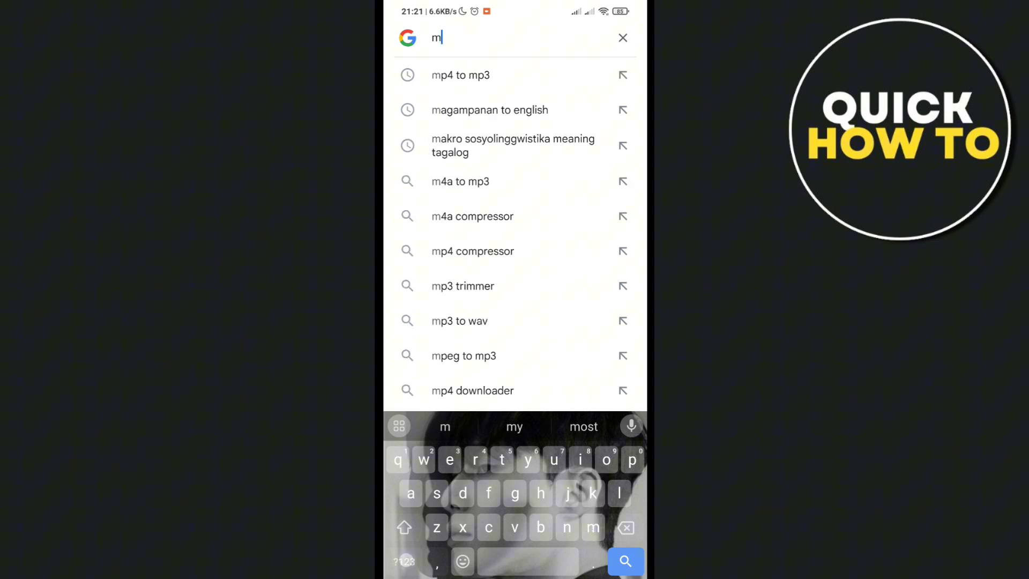
pyautogui.write('4a to mp3')
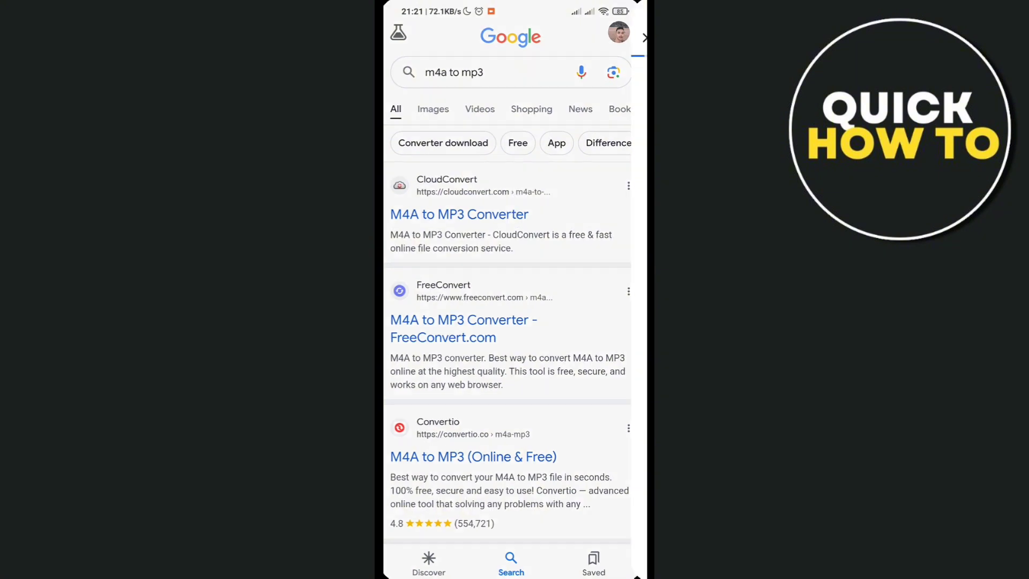
pyautogui.click(458, 214)
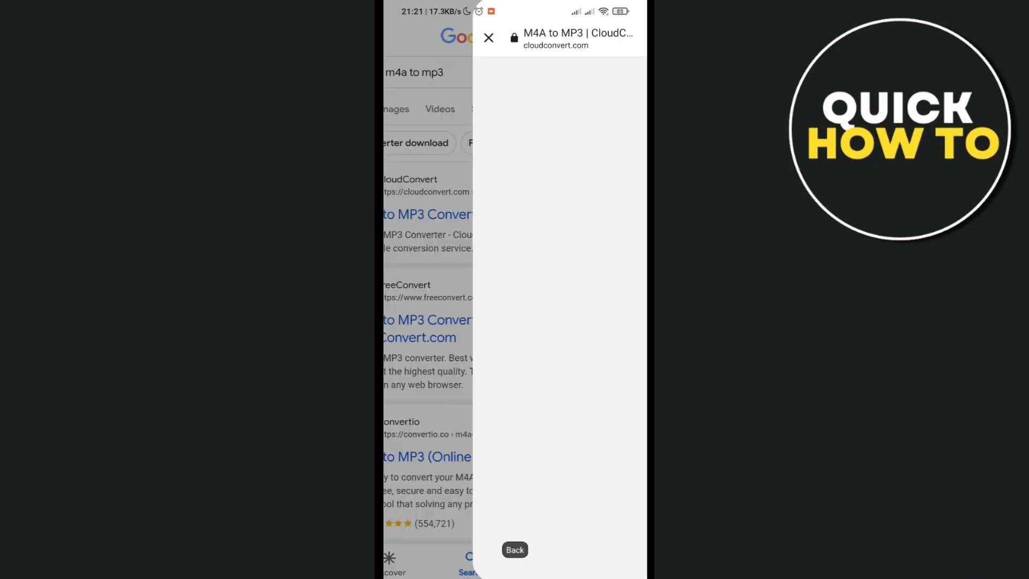
pyautogui.click(489, 37)
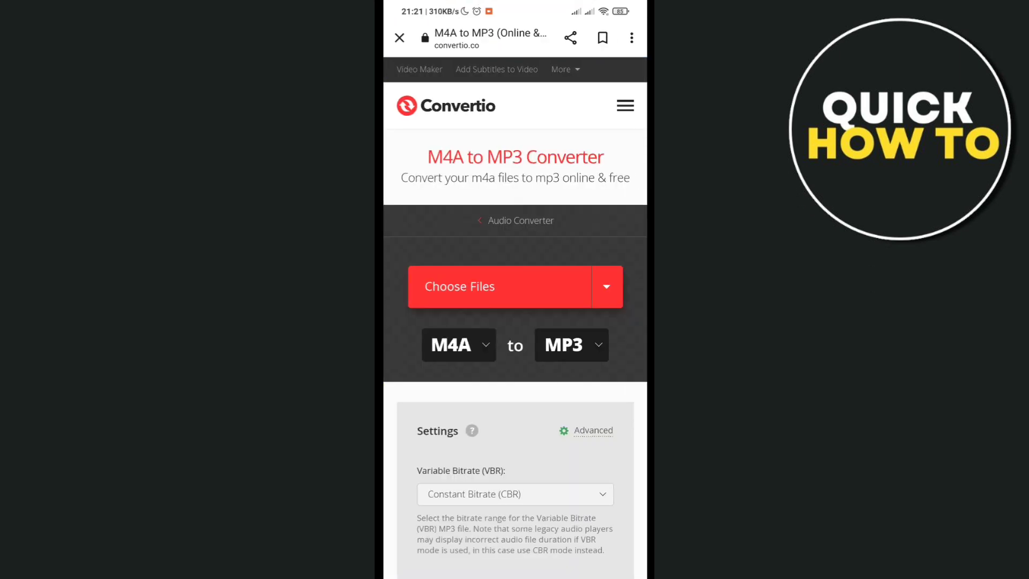
pyautogui.click(398, 38)
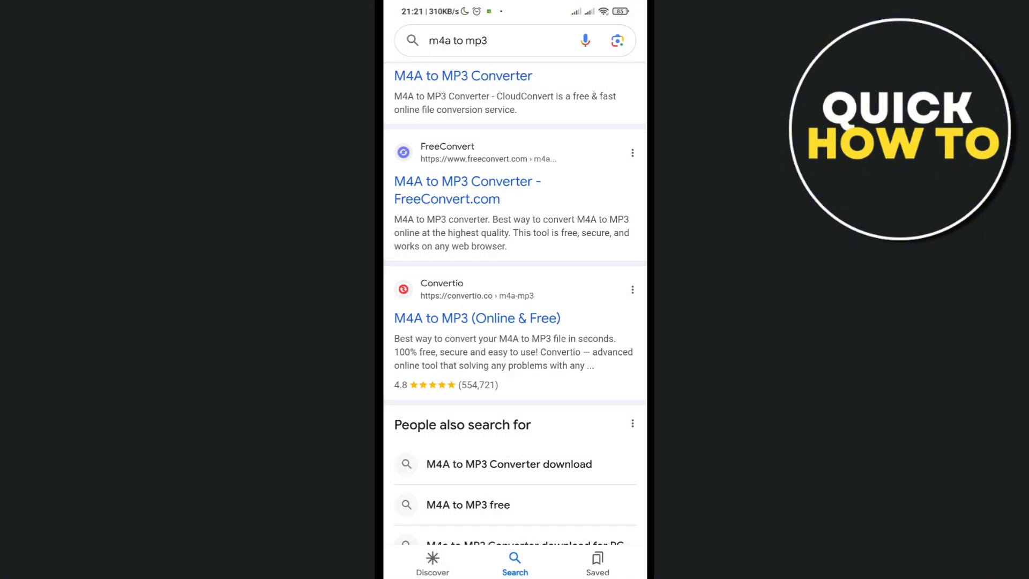
pyautogui.click(467, 191)
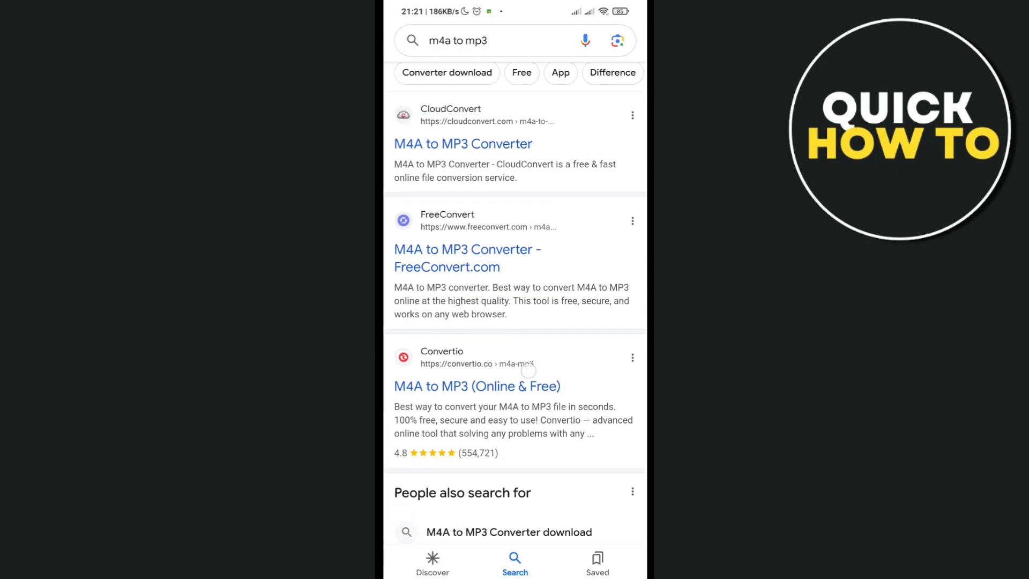
pyautogui.scroll(-3)
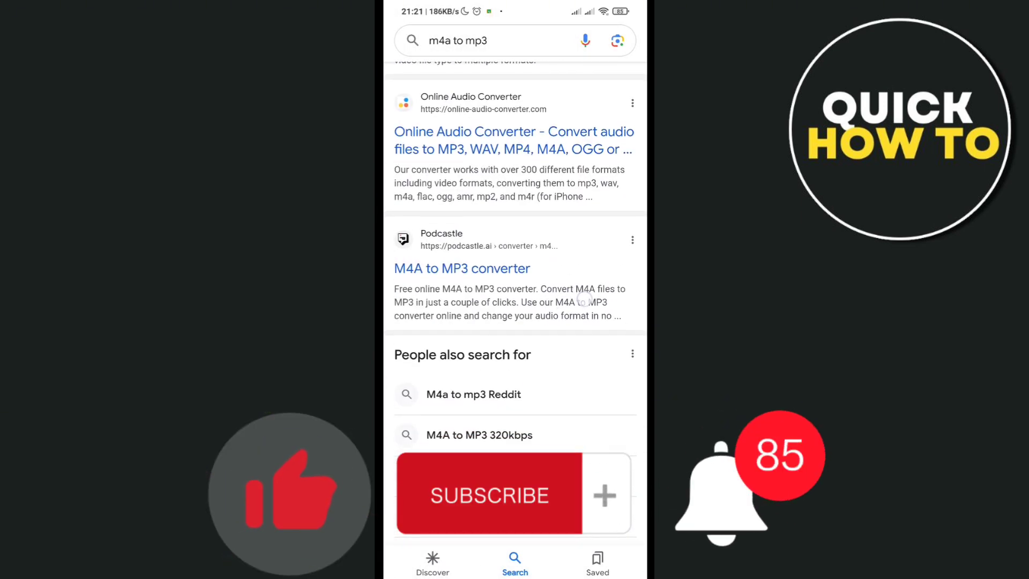
pyautogui.scroll(-3)
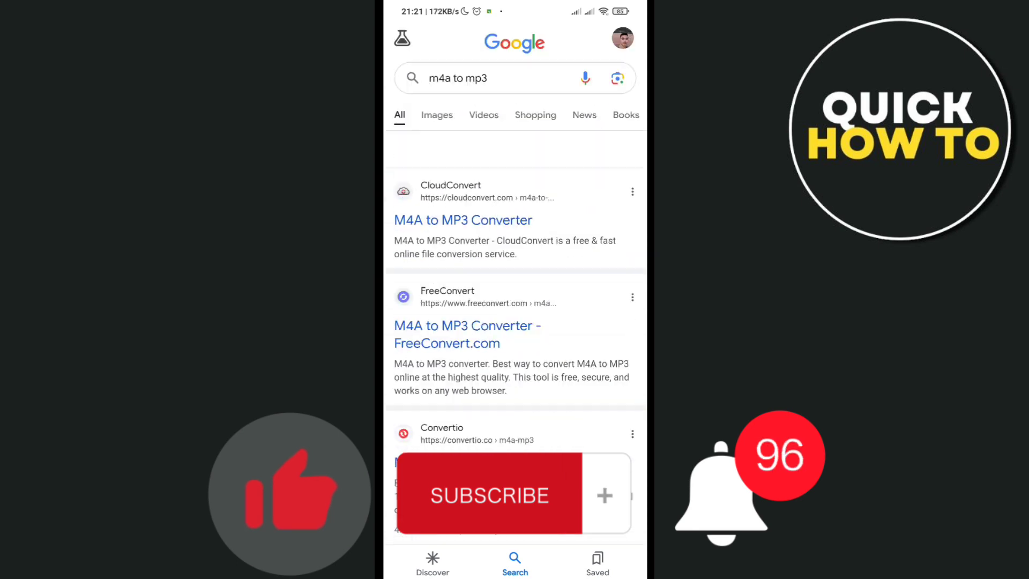